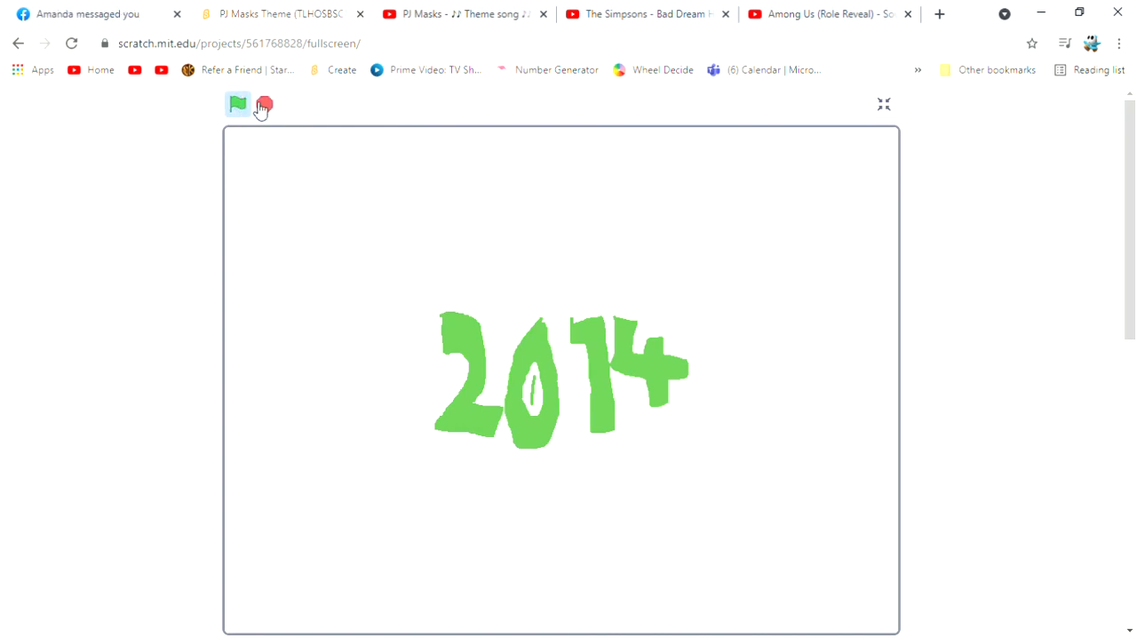
pyautogui.moveTo(364, 117)
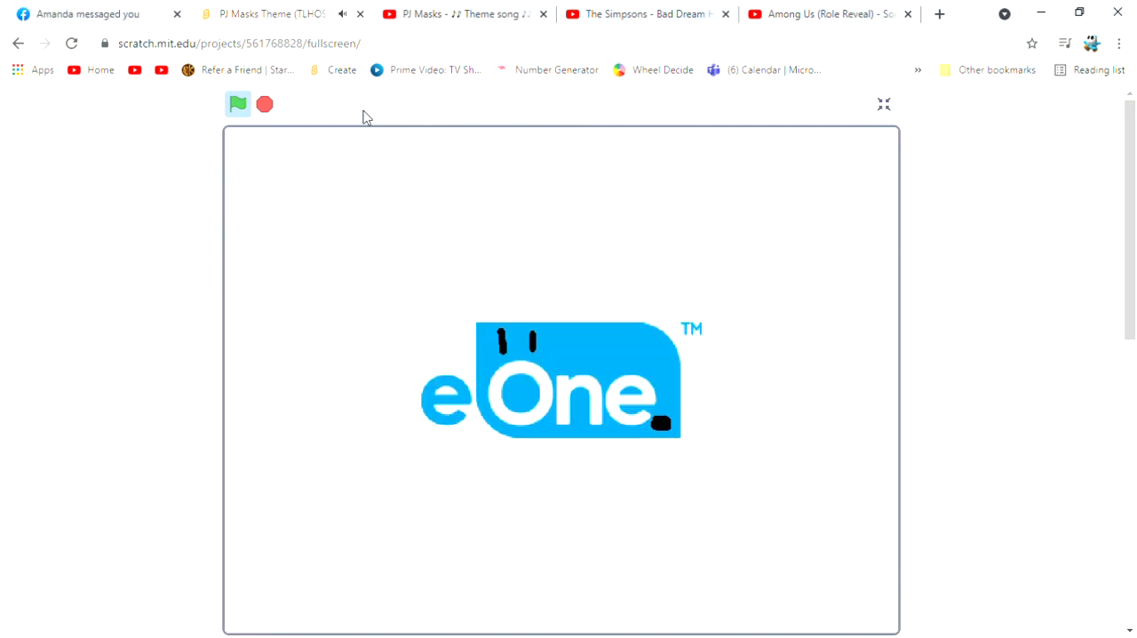
pyautogui.moveTo(329, 151)
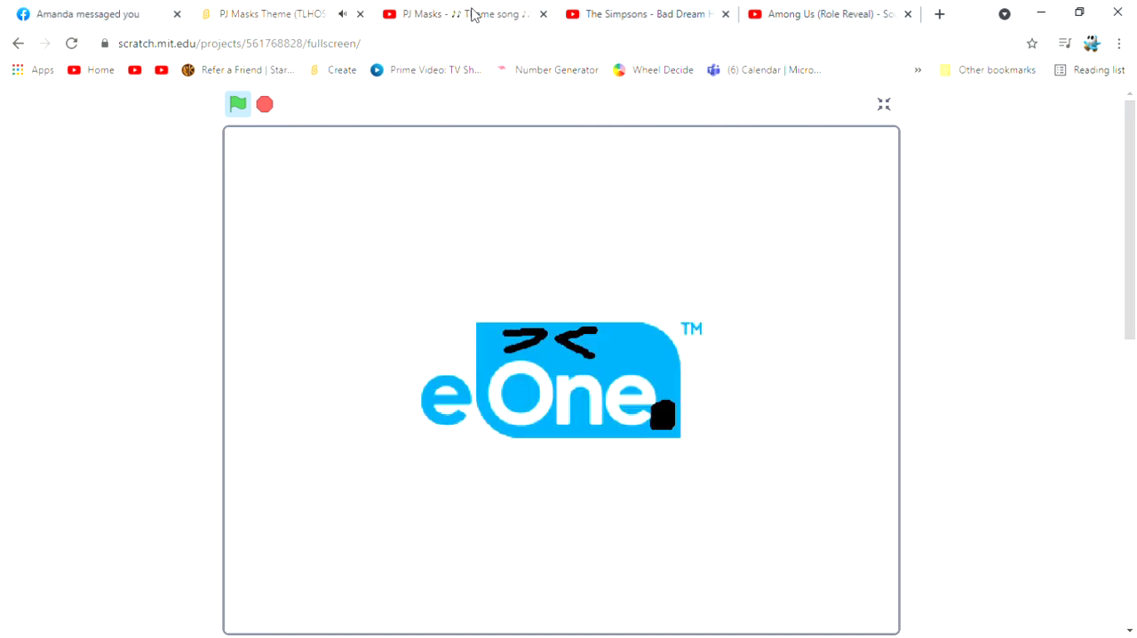
# Step: Keep the fullscreen project running through the eOne logo until Gekko appears
pyautogui.click(238, 103)
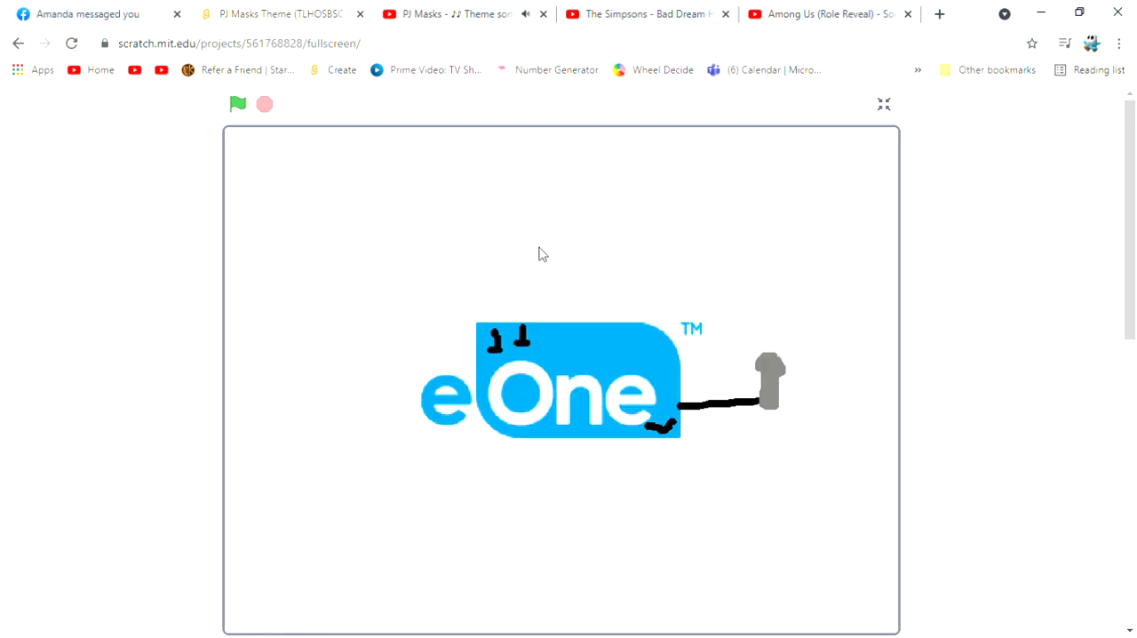
pyautogui.click(238, 103)
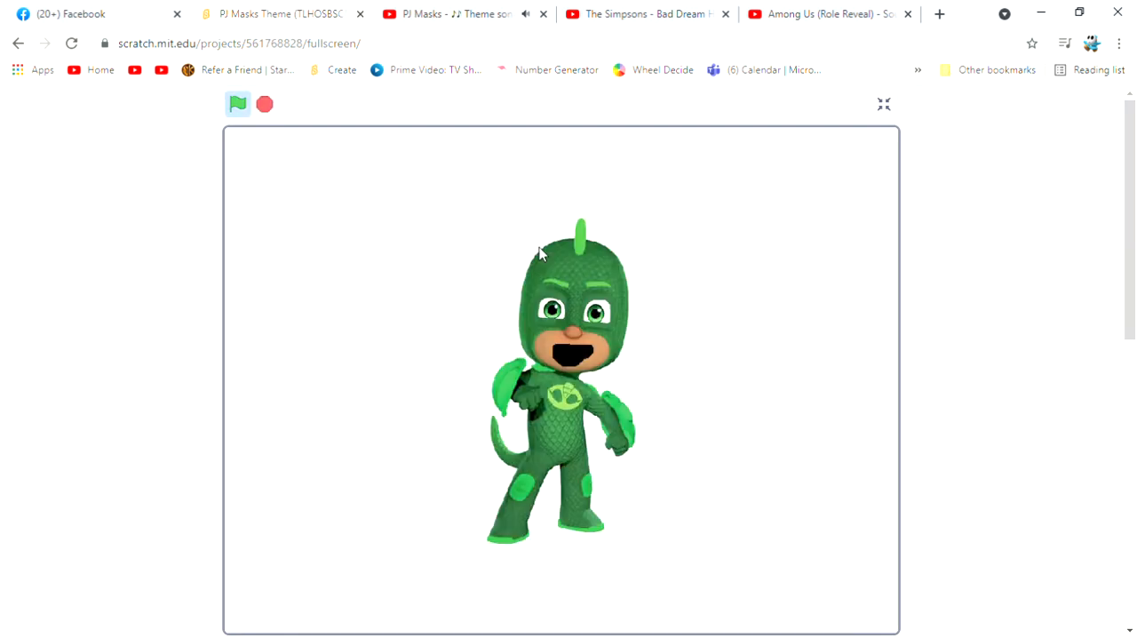
# Step: Let the animation loop through the 2014 title back to Gekko, closing the PJ Masks theme song tab
pyautogui.click(238, 103)
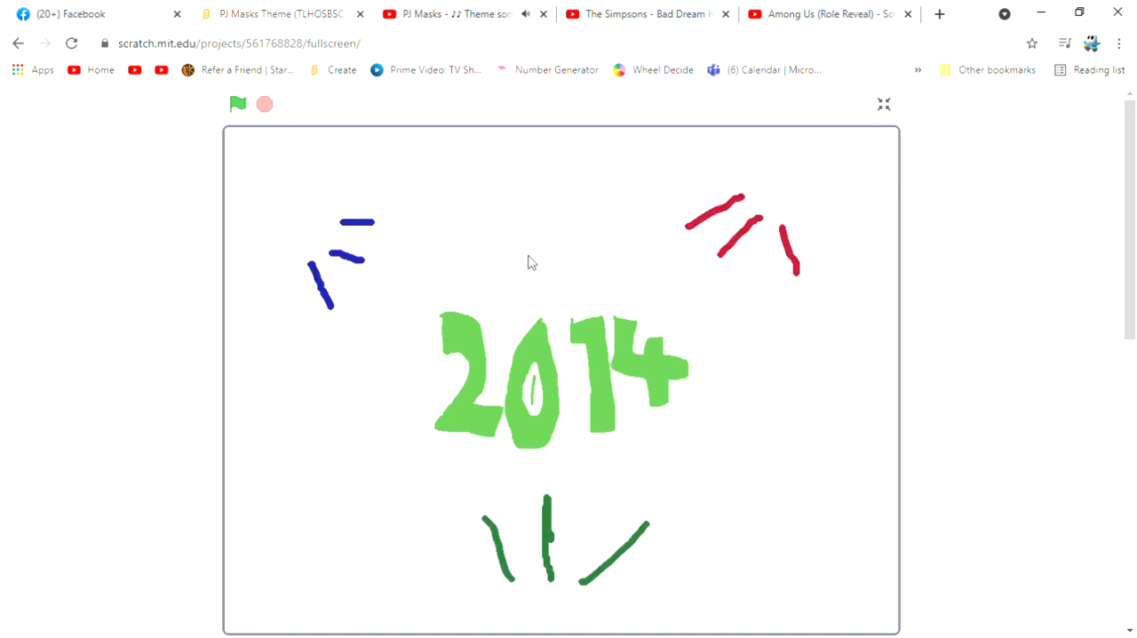
pyautogui.moveTo(594, 234)
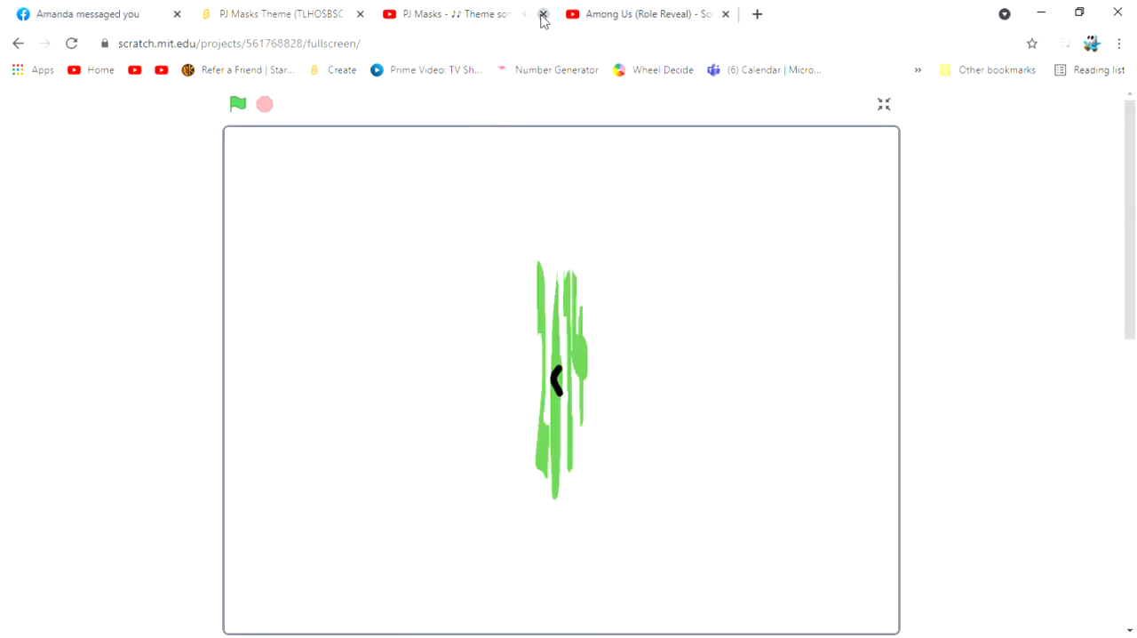
pyautogui.click(544, 14)
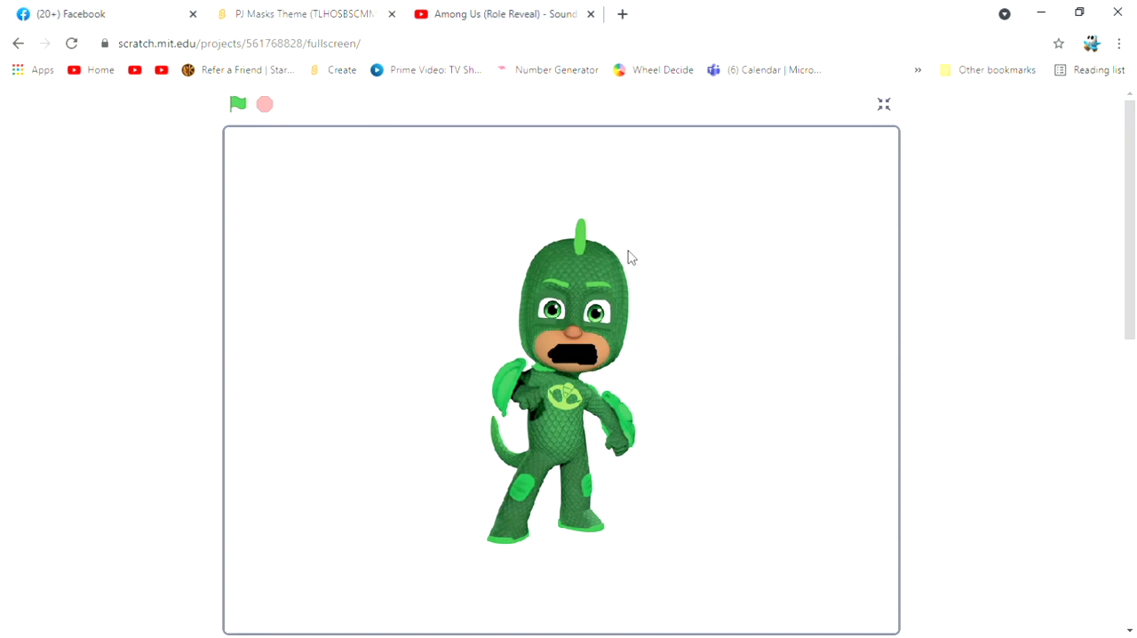